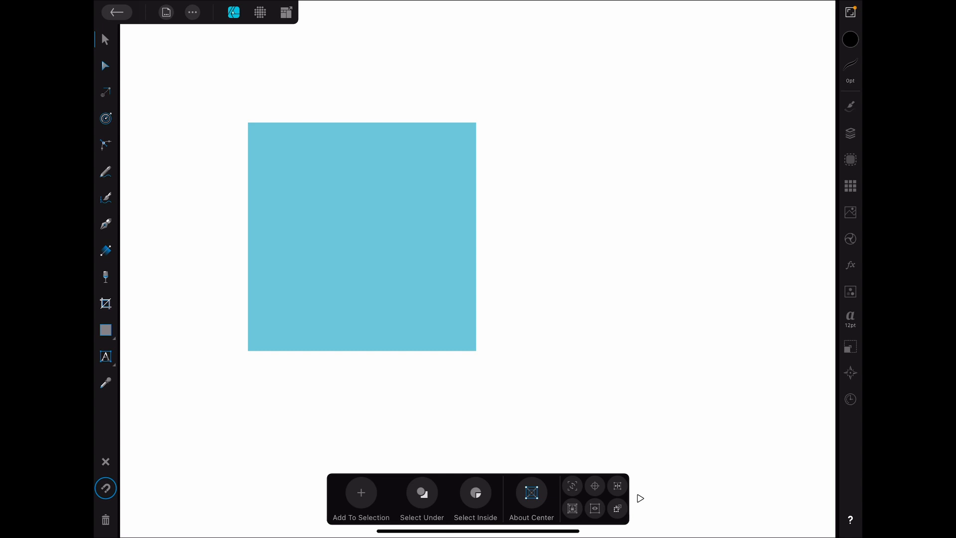
- Select the blue square and switch its Gaussian Blur layer effect on
{"action": "left_click", "coordinate": [850, 265]}
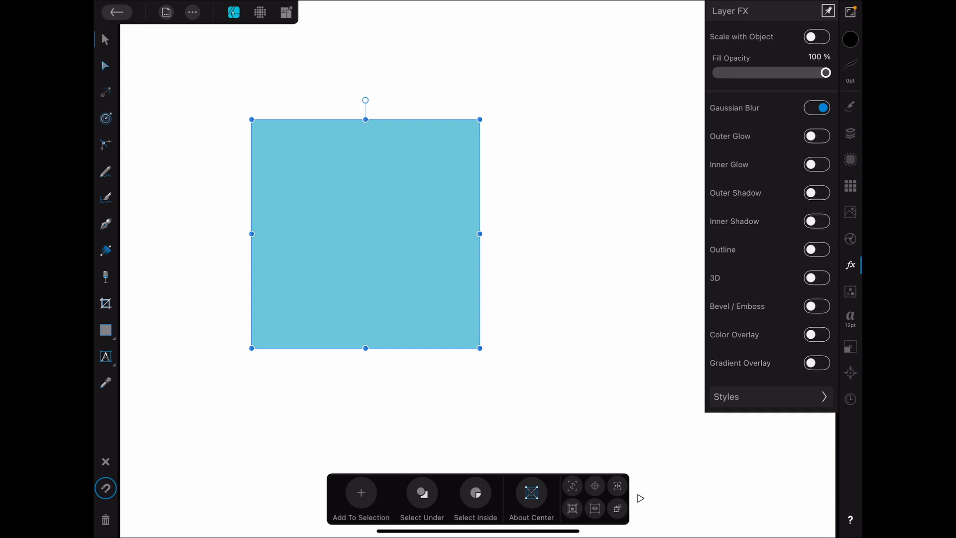
- Try Preserve Alpha on the Gaussian Blur, then switch the blur effect off again
{"action": "left_click", "coordinate": [734, 107]}
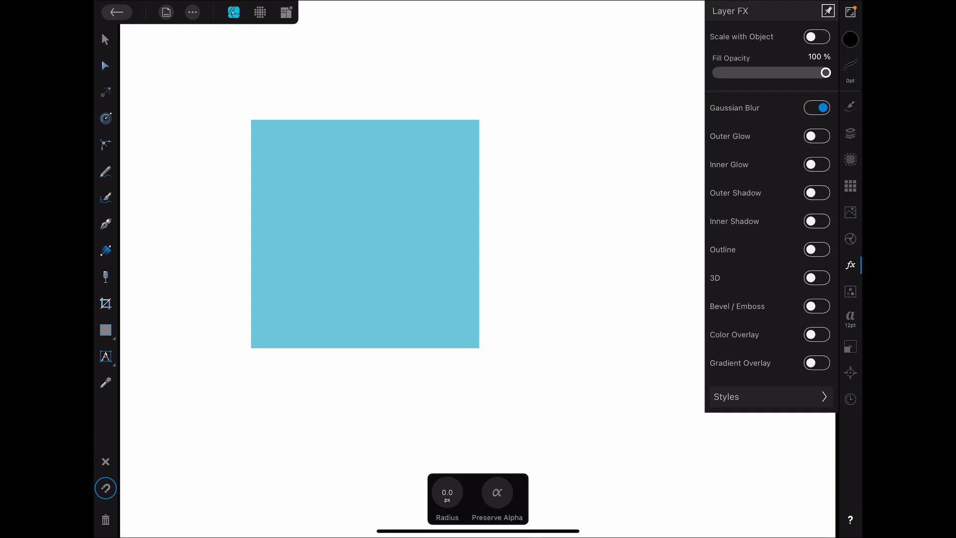
{"action": "left_click", "coordinate": [446, 497]}
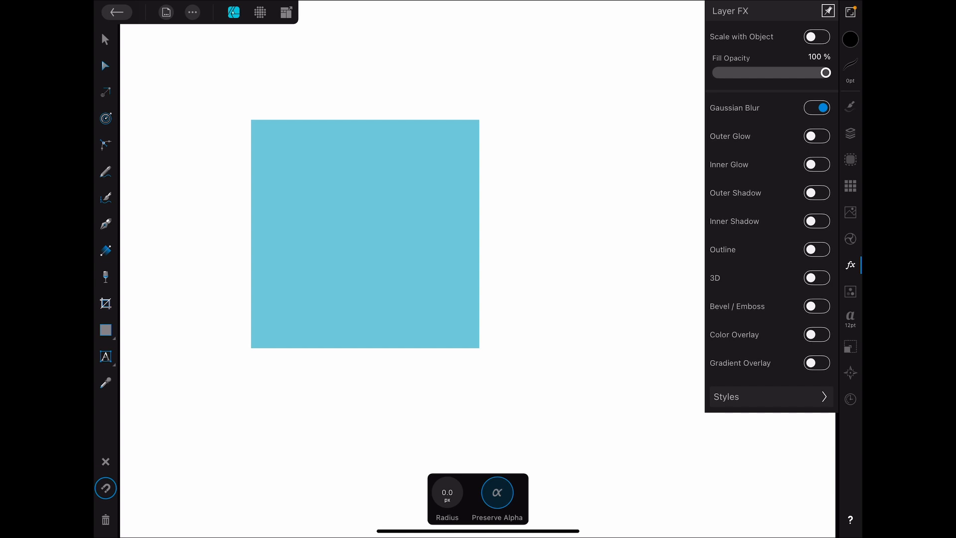
{"action": "left_click", "coordinate": [497, 492]}
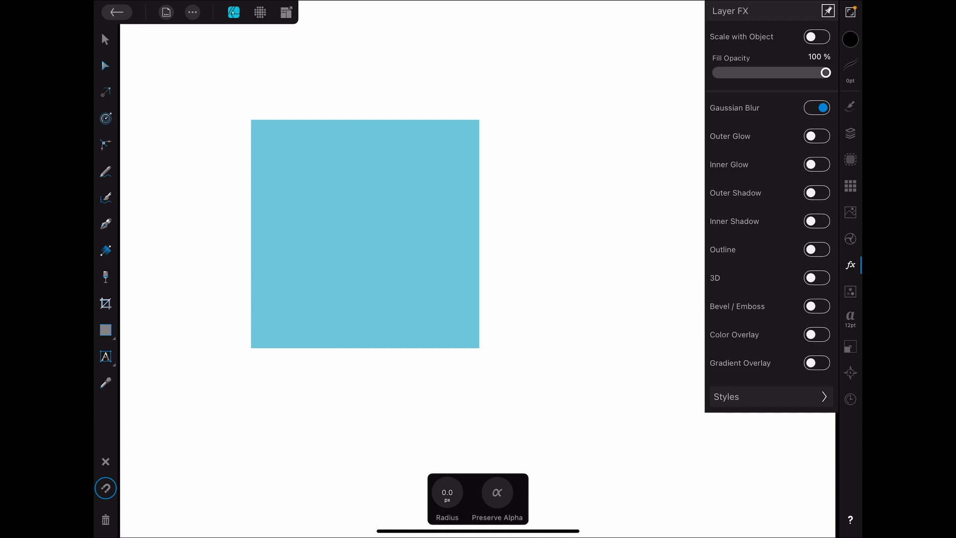
{"action": "left_click", "coordinate": [817, 107]}
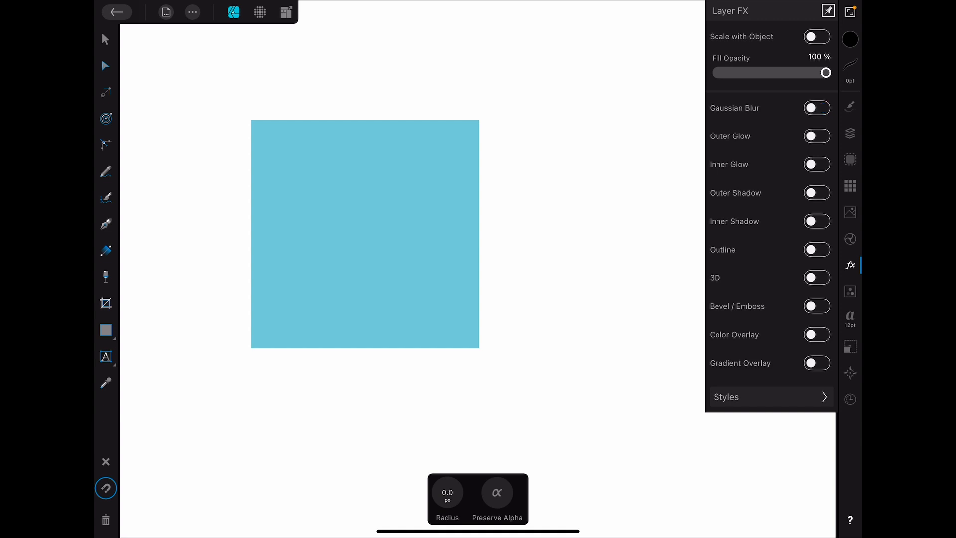
- Enable Outer Glow and make it orange and wider, keeping the blend mode unchanged
{"action": "left_click", "coordinate": [817, 137]}
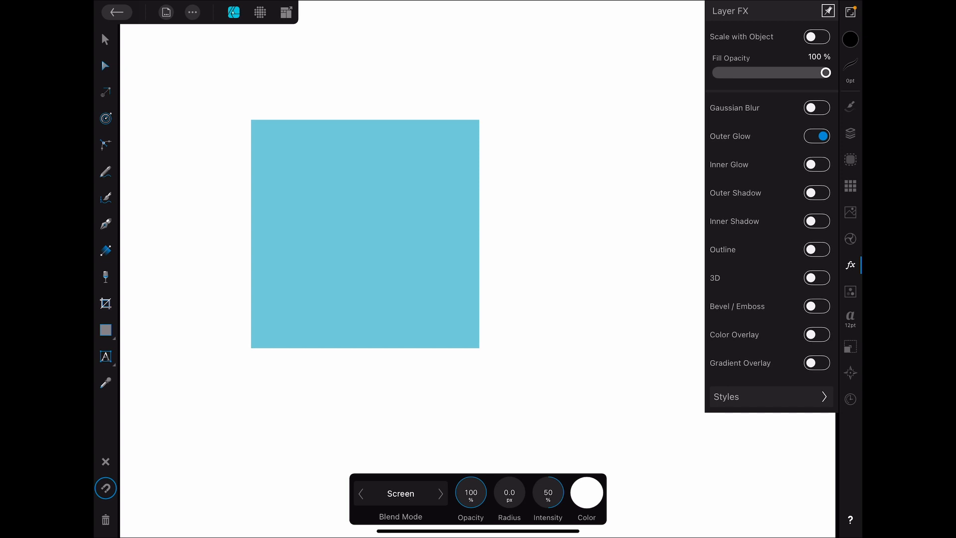
{"action": "left_click", "coordinate": [401, 493]}
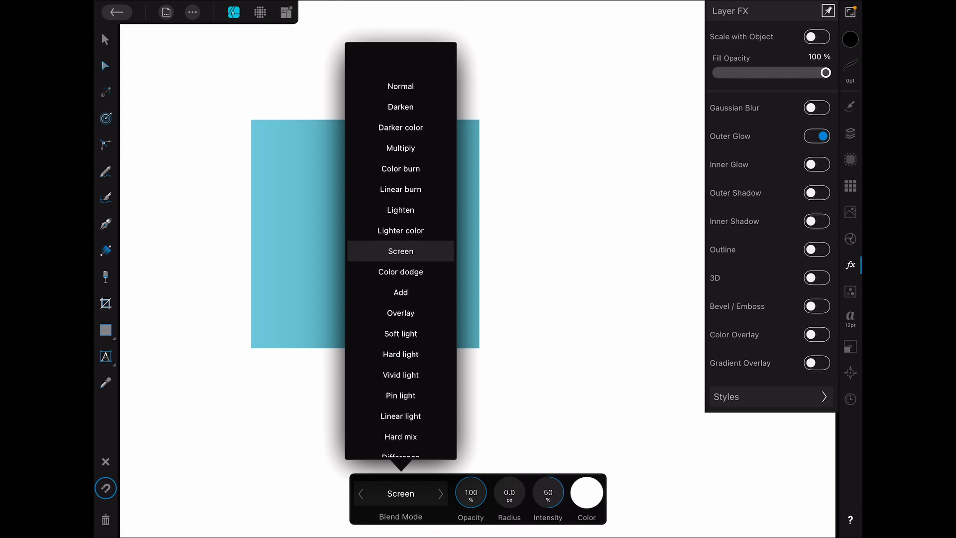
{"action": "left_click", "coordinate": [400, 251]}
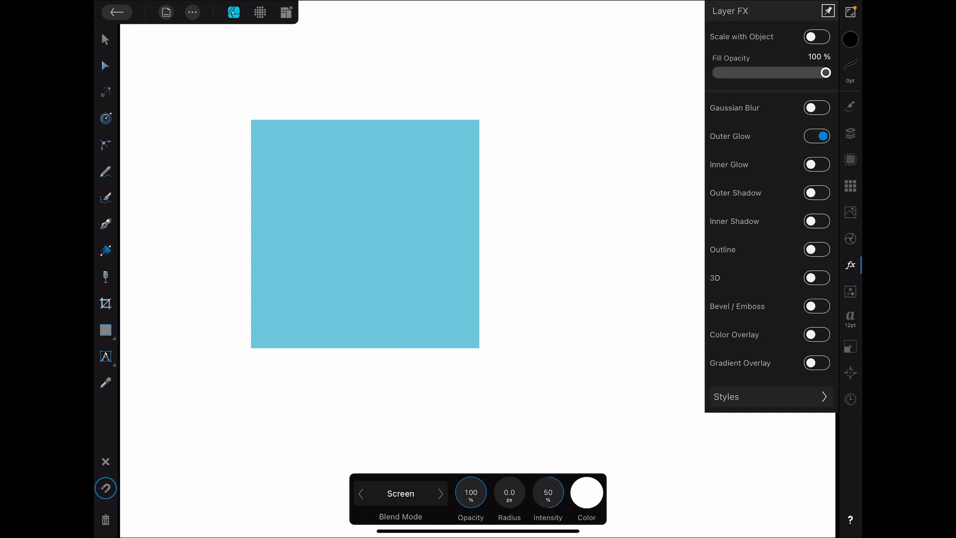
{"action": "left_click", "coordinate": [585, 491]}
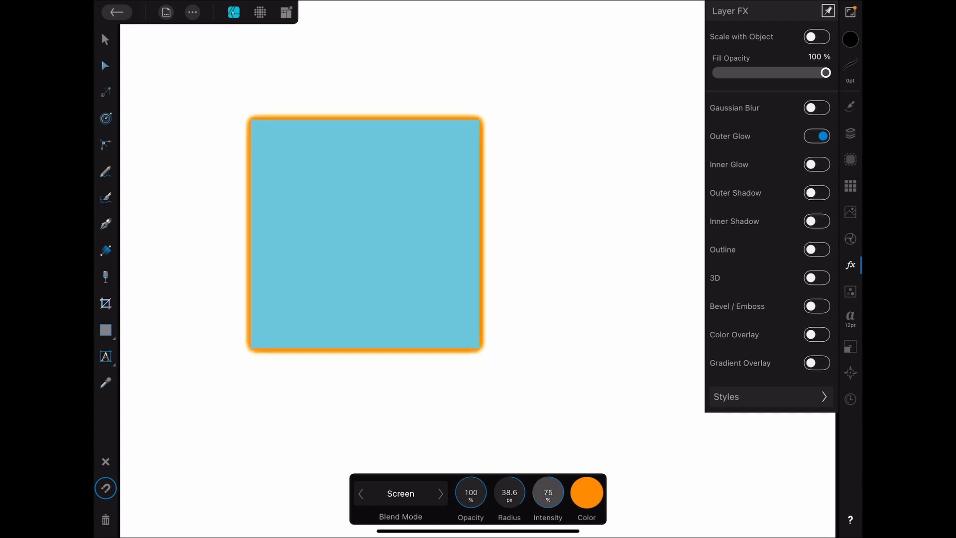
- Keep the glow blend mode as Screen, compare it on and off, then leave it off
{"action": "left_click", "coordinate": [400, 493]}
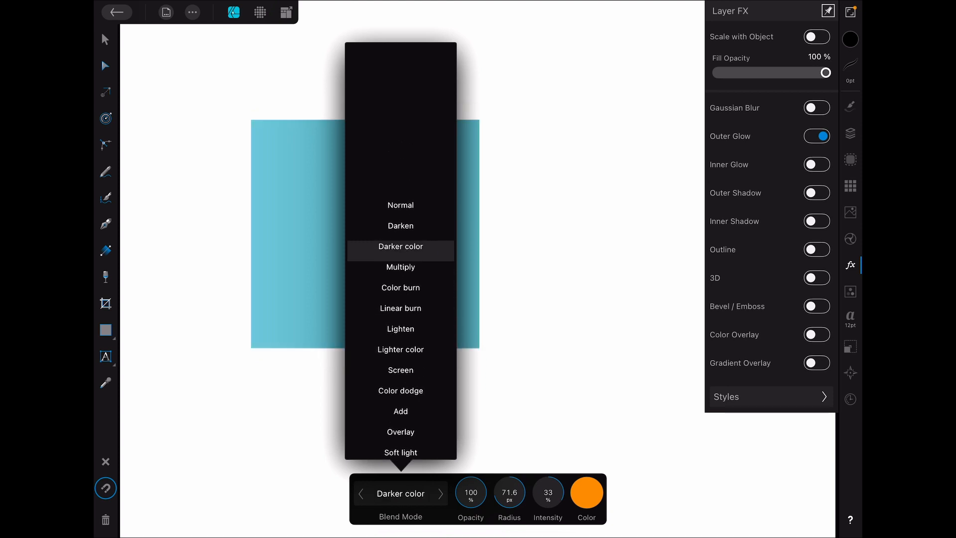
{"action": "left_click", "coordinate": [401, 369]}
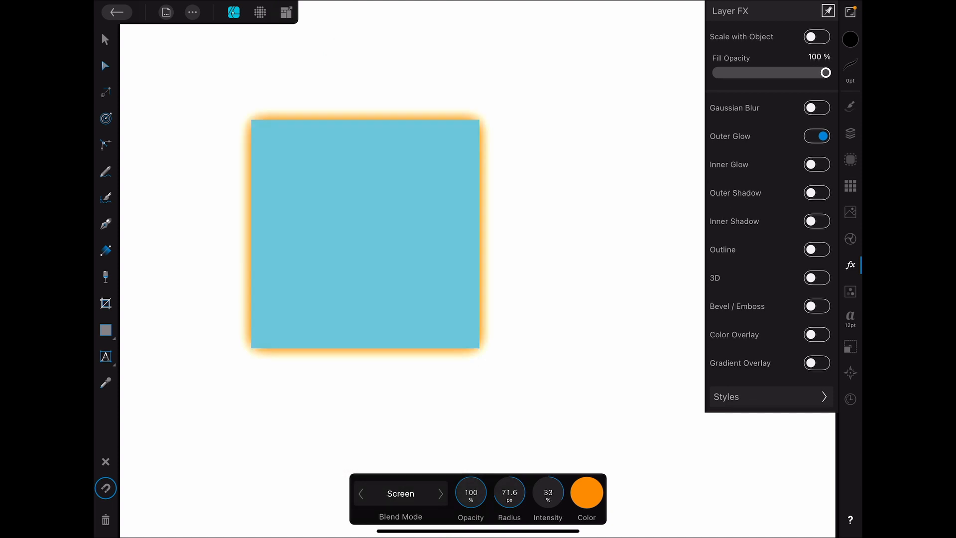
{"action": "left_click", "coordinate": [817, 136]}
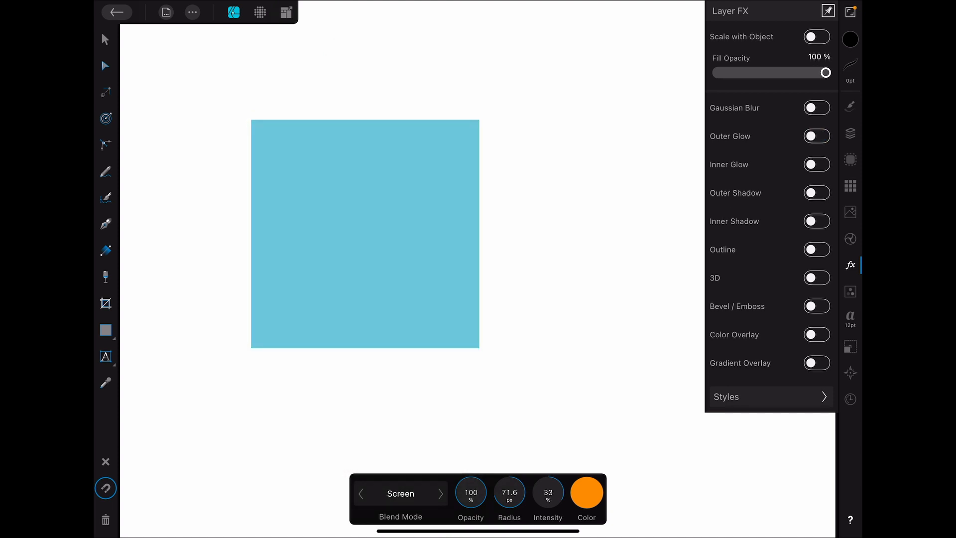
{"action": "left_click", "coordinate": [817, 136]}
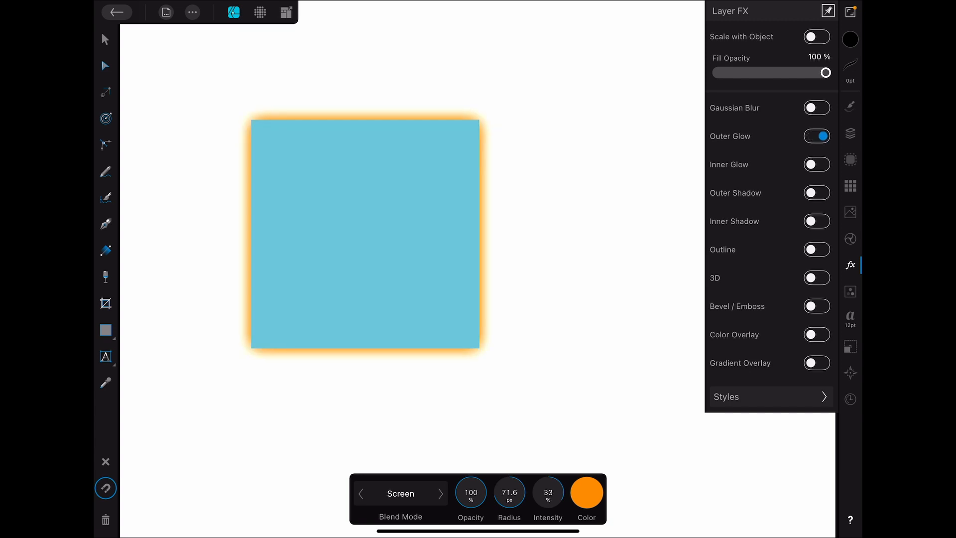
{"action": "left_click", "coordinate": [816, 137]}
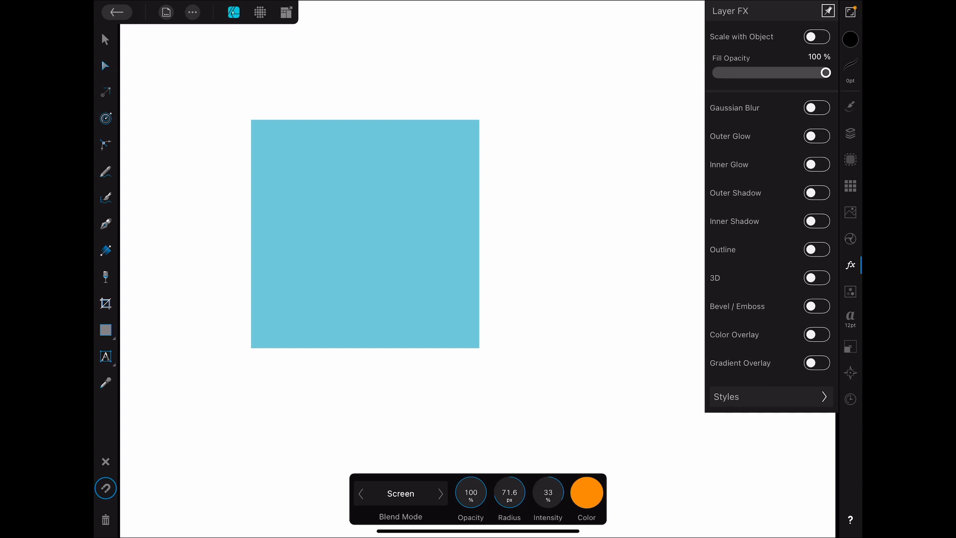
- Enable Inner Glow and briefly compare it with the orange outer glow
{"action": "left_click", "coordinate": [817, 164]}
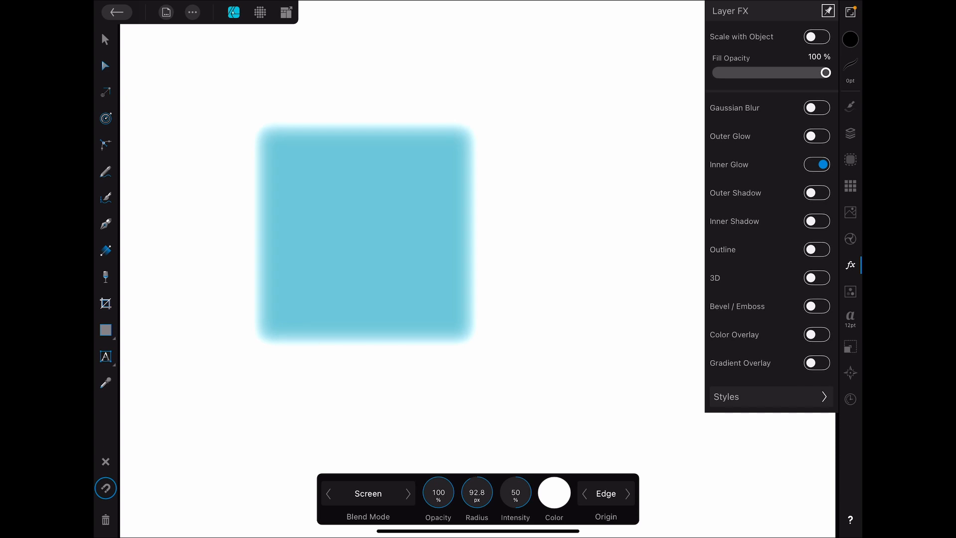
{"action": "left_click", "coordinate": [817, 137]}
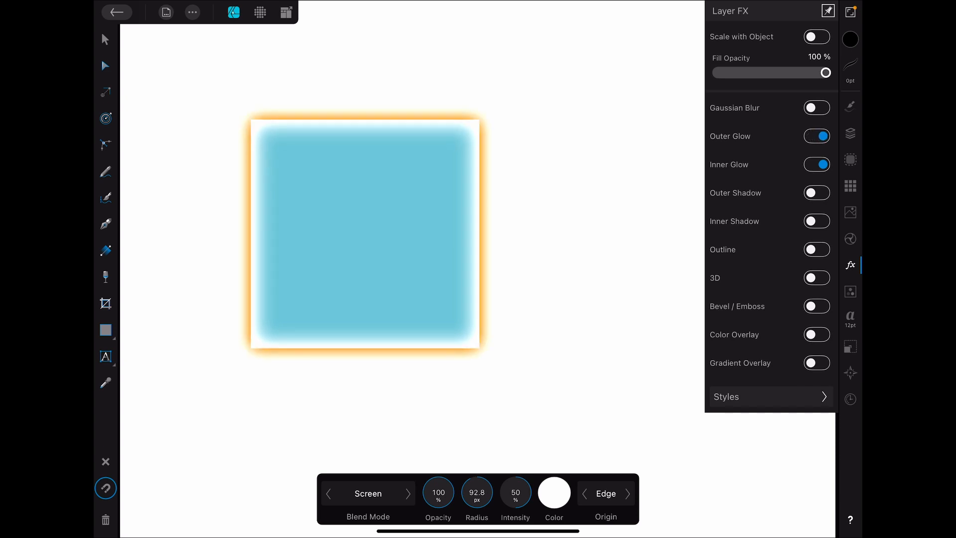
{"action": "left_click", "coordinate": [817, 137]}
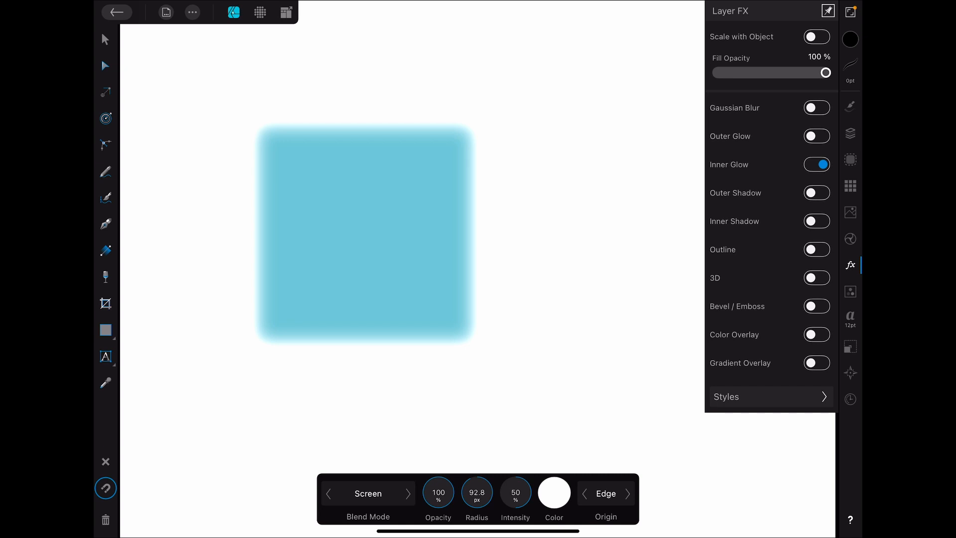
- Try the inner glow from Center, return its origin to Edge, then switch it off
{"action": "left_click", "coordinate": [605, 493]}
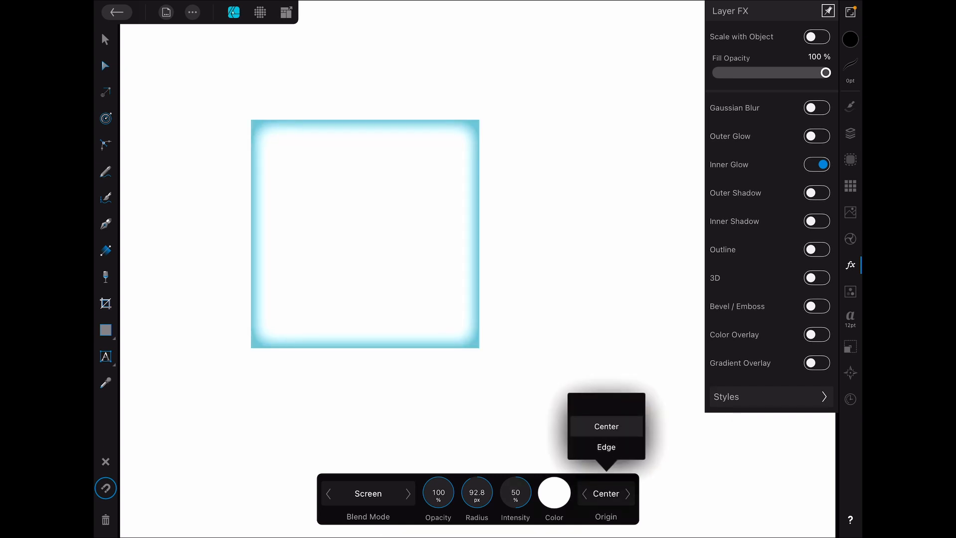
{"action": "left_click", "coordinate": [606, 447]}
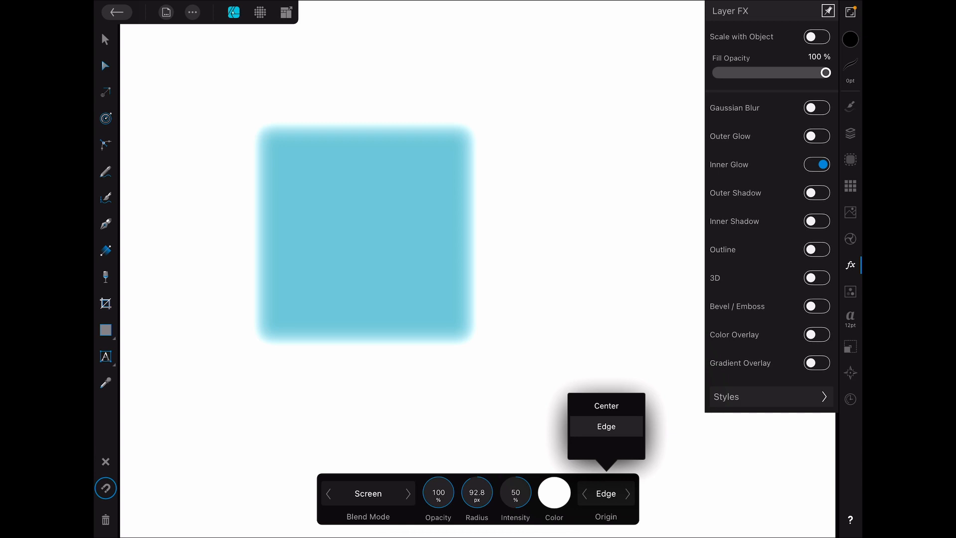
{"action": "left_click", "coordinate": [815, 165]}
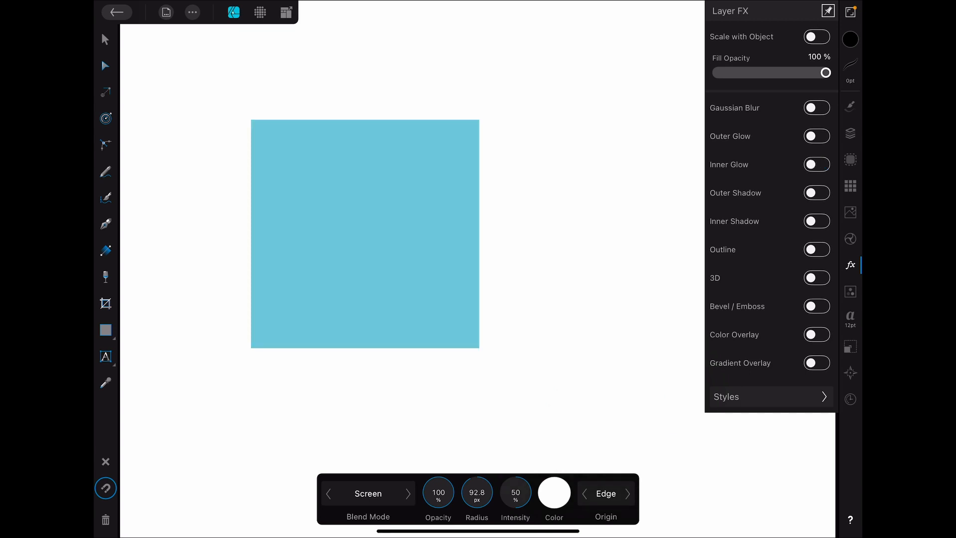
- Enable an orange Outer Shadow (105.2 px radius, 71.9 px offset), then switch it off
{"action": "left_click", "coordinate": [817, 192]}
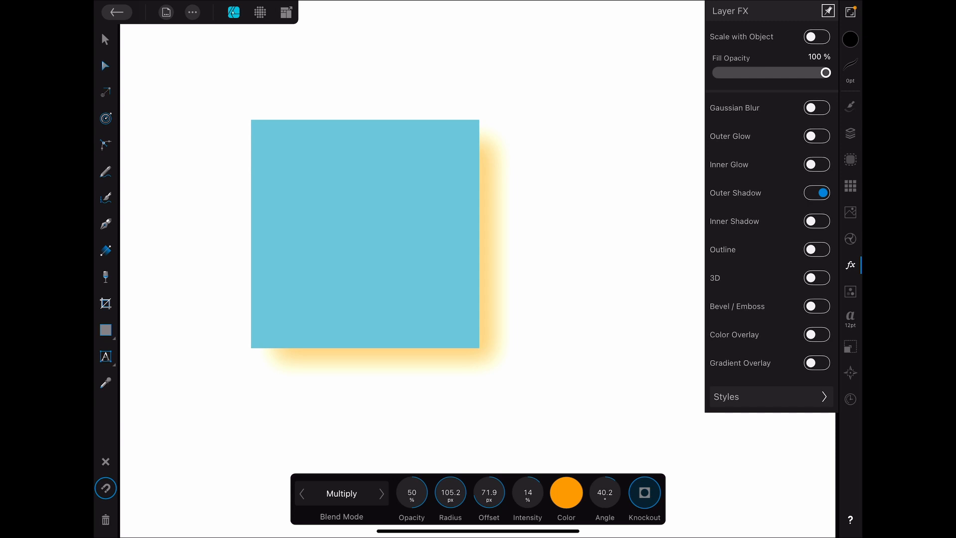
{"action": "left_click", "coordinate": [816, 193]}
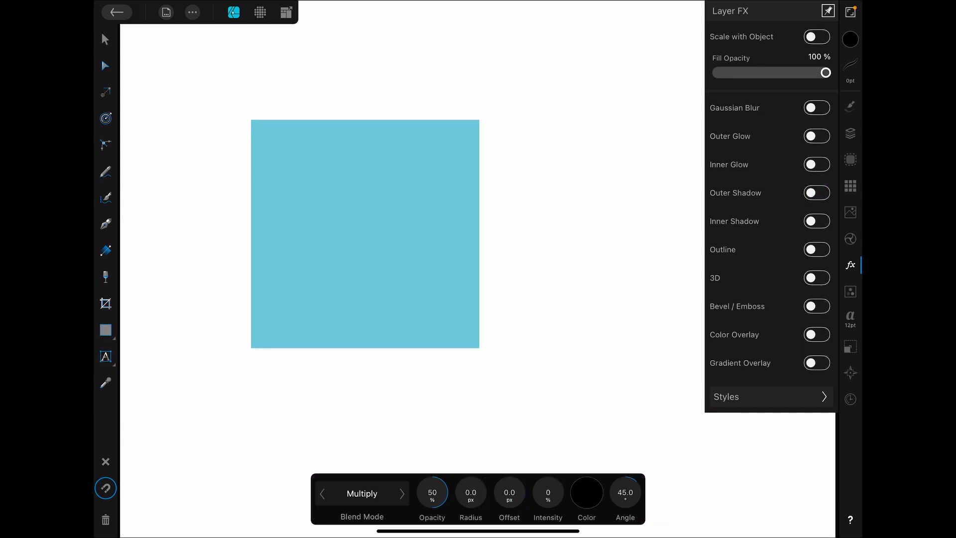
- Try an Inner Shadow with an entered radius, then add a thick black 51 px Outline
{"action": "left_click", "coordinate": [817, 221]}
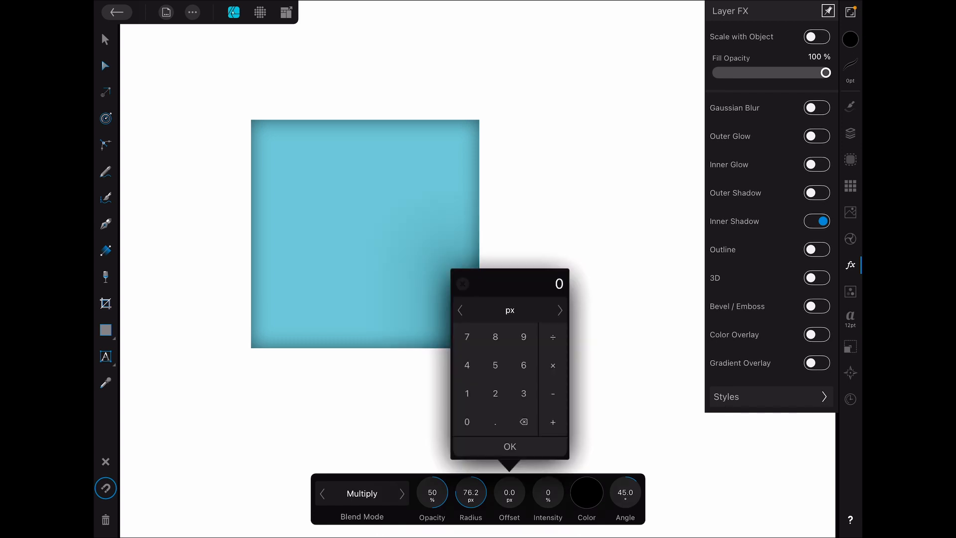
{"action": "left_click", "coordinate": [510, 446]}
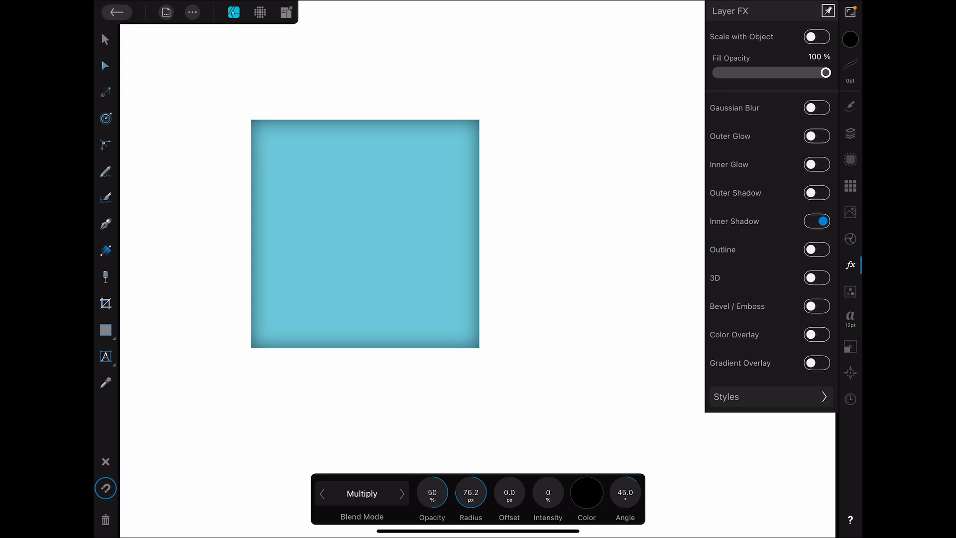
{"action": "left_click", "coordinate": [816, 249]}
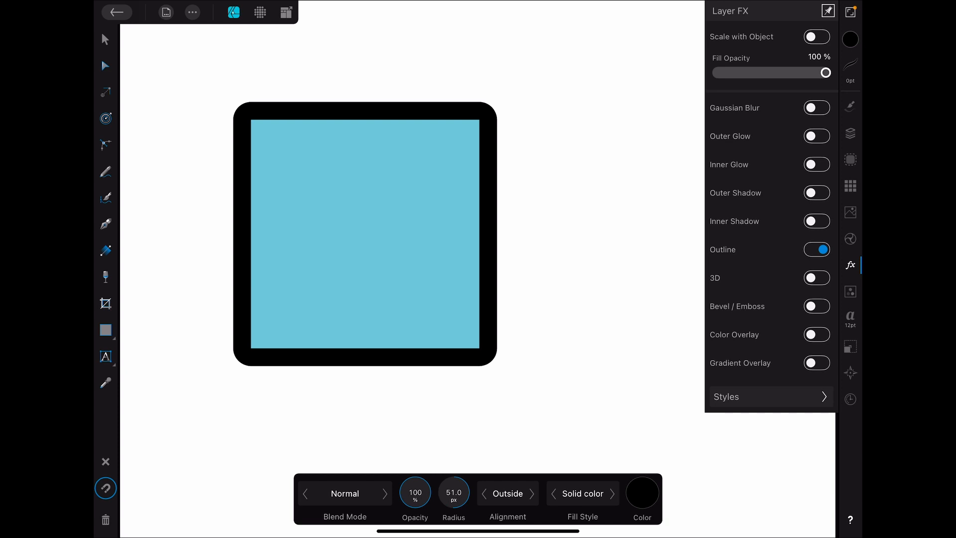
- Try the outline alignment as Center, then return it to Outside
{"action": "left_click", "coordinate": [507, 493]}
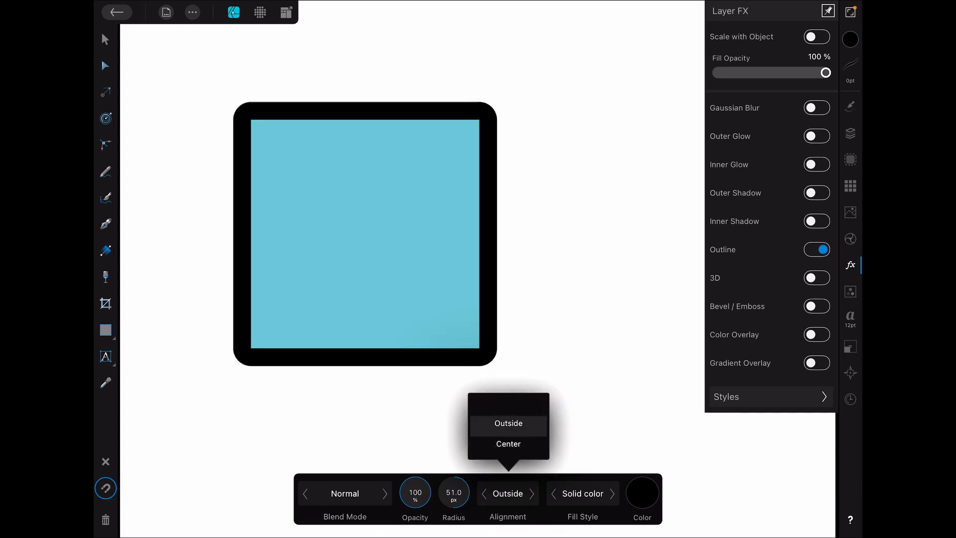
{"action": "left_click", "coordinate": [509, 444]}
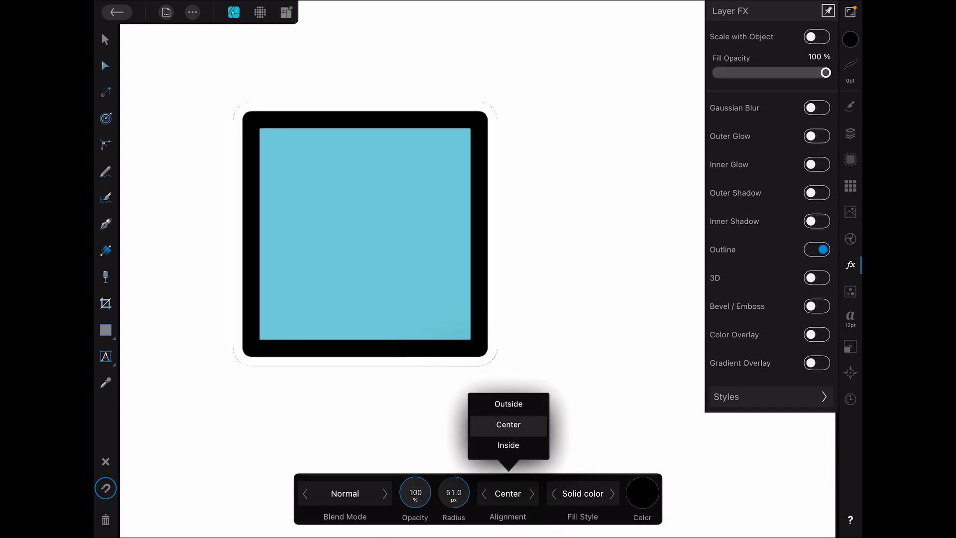
{"action": "left_click", "coordinate": [508, 403]}
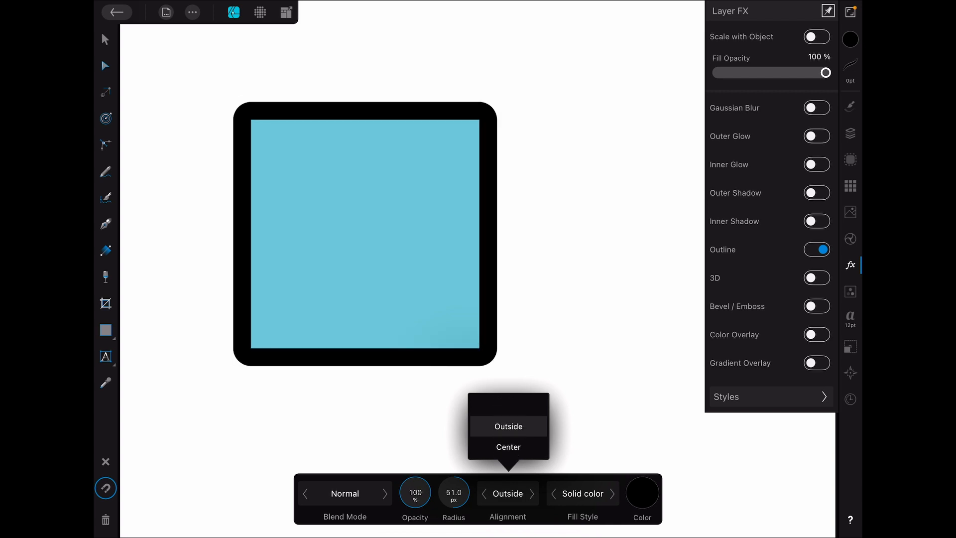
- Try a Contour fill style, return to Solid colour, switch the outline off and enable 3D
{"action": "left_click", "coordinate": [509, 426]}
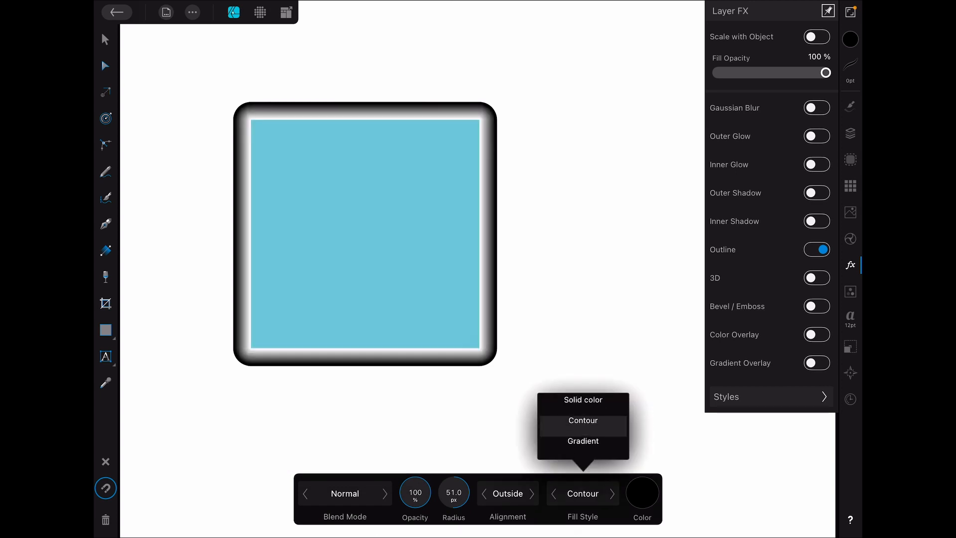
{"action": "left_click", "coordinate": [583, 399]}
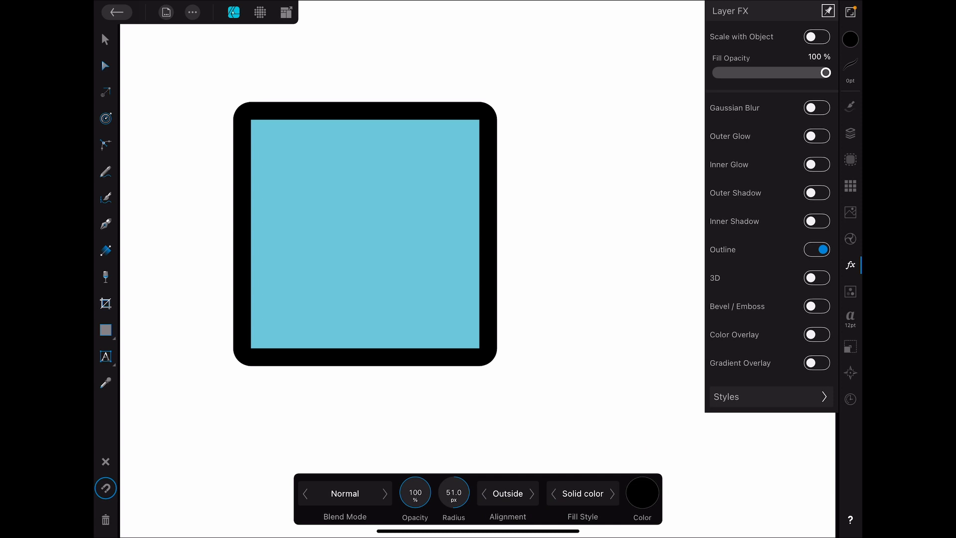
{"action": "left_click", "coordinate": [817, 249]}
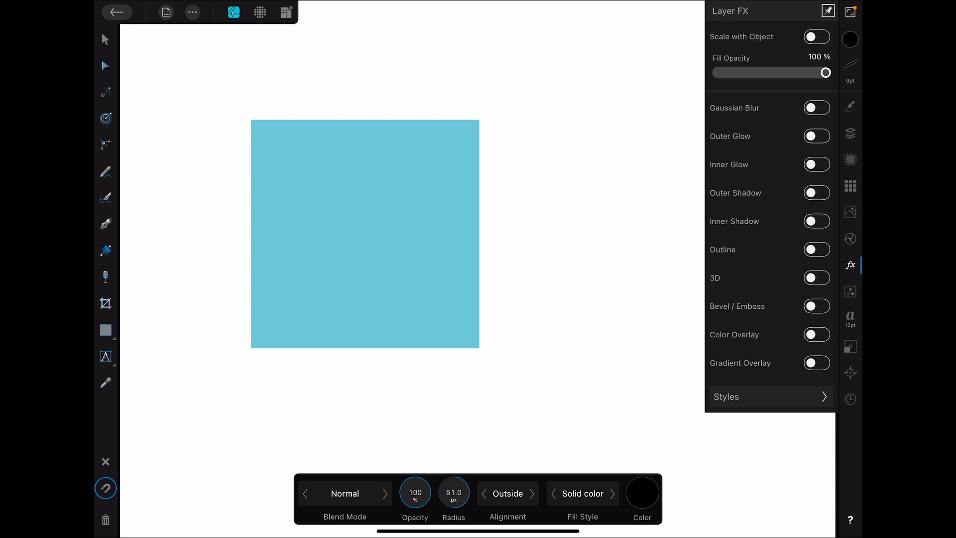
{"action": "left_click", "coordinate": [815, 278]}
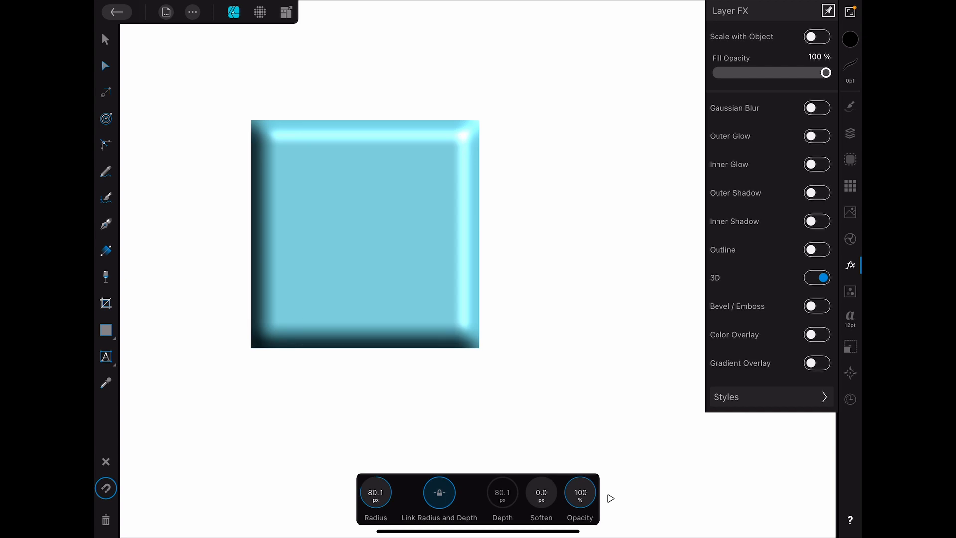
- Unlink 3D Radius and Depth for 143.9 px radius, 64.5 px depth and 113.3 px soften
{"action": "left_click", "coordinate": [439, 492]}
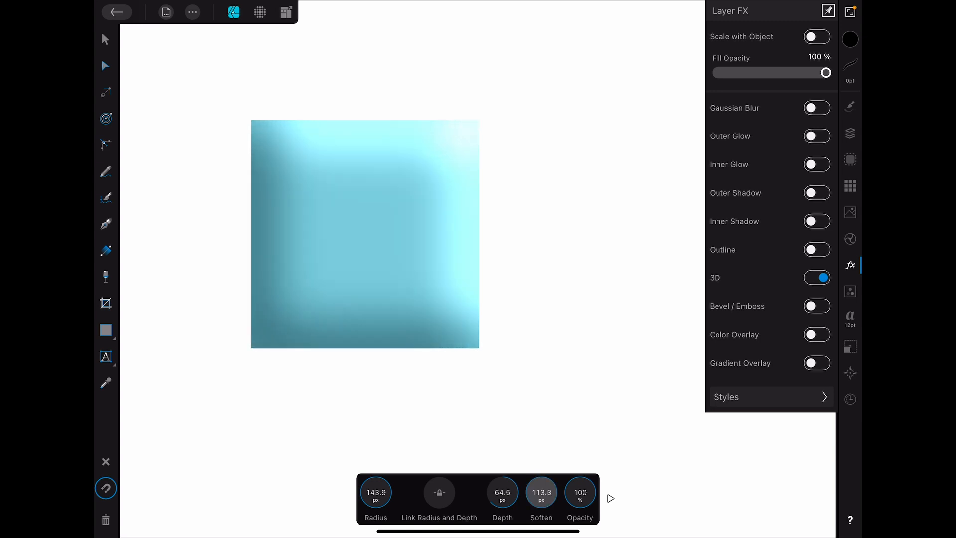
{"action": "left_click", "coordinate": [540, 492]}
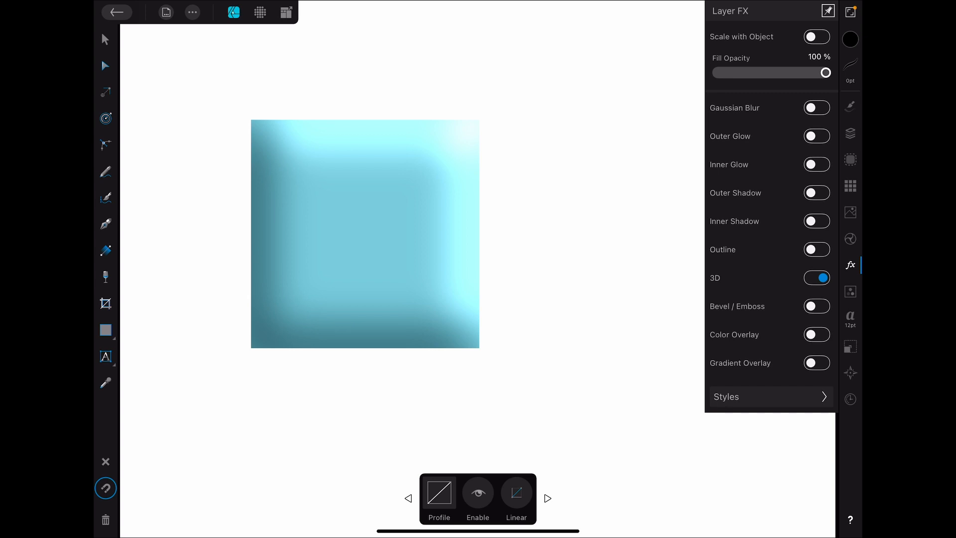
- Adjust the 3D profile and add a second light source with 20% ambient, 50% specular
{"action": "left_click", "coordinate": [478, 494]}
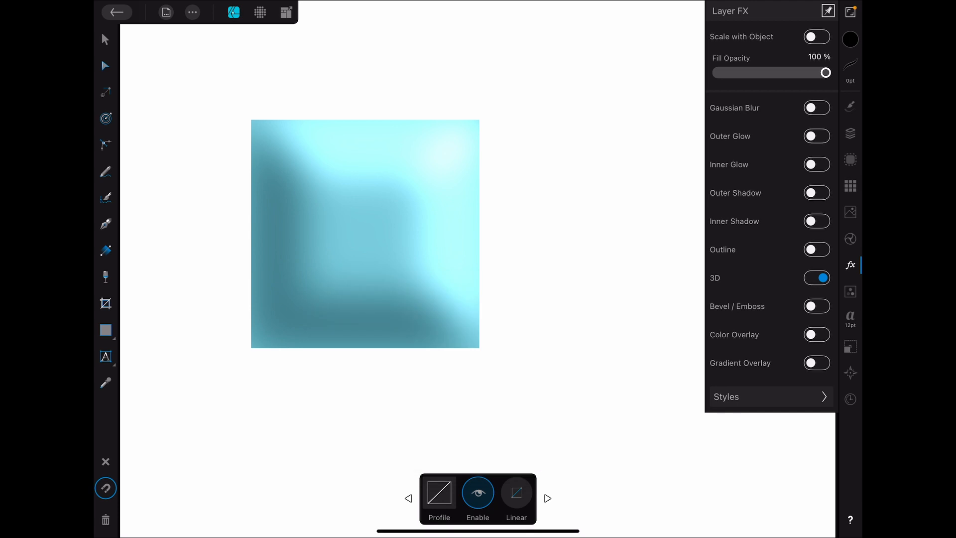
{"action": "left_click", "coordinate": [547, 498]}
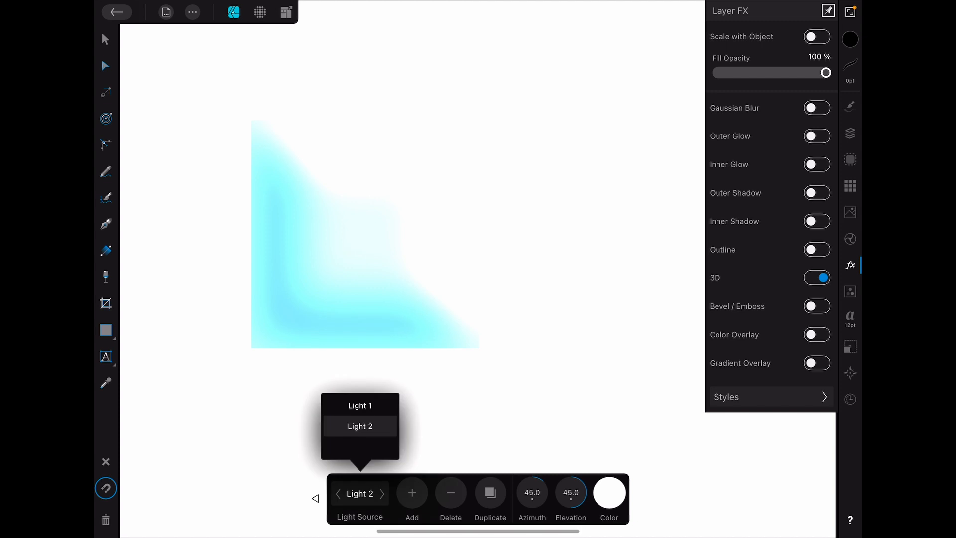
{"action": "left_click", "coordinate": [360, 406]}
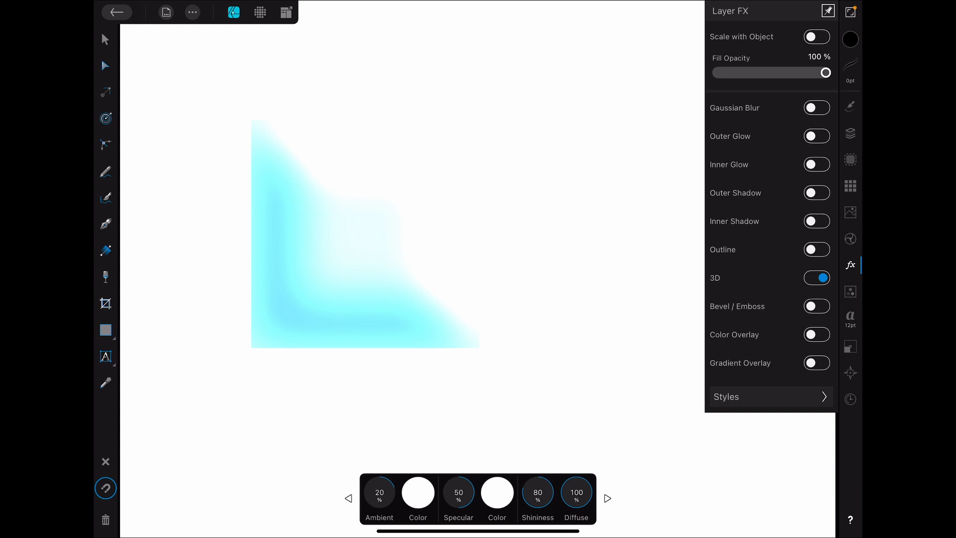
- Switch 3D off and give the square a Pillow Bevel / Emboss with a wider 5 px radius
{"action": "left_click", "coordinate": [816, 277]}
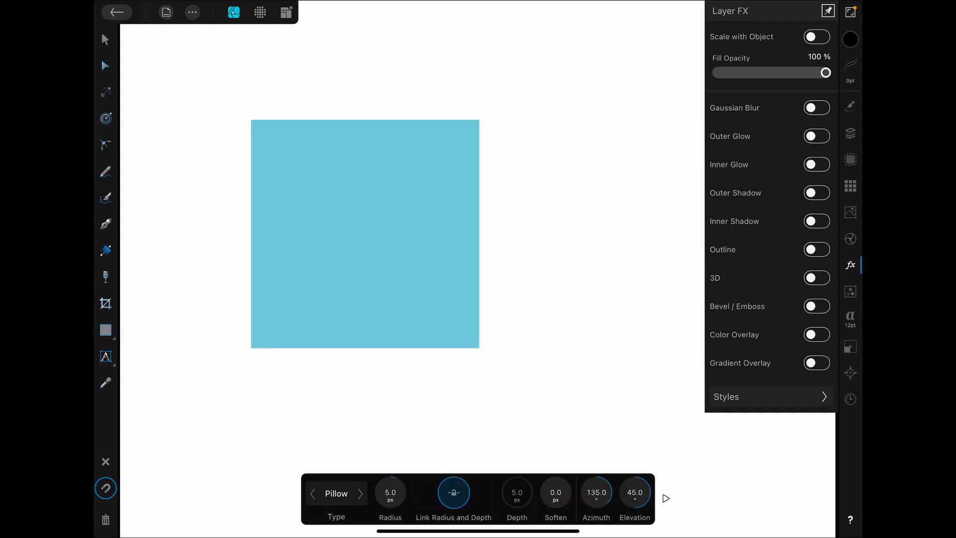
{"action": "left_click", "coordinate": [817, 306]}
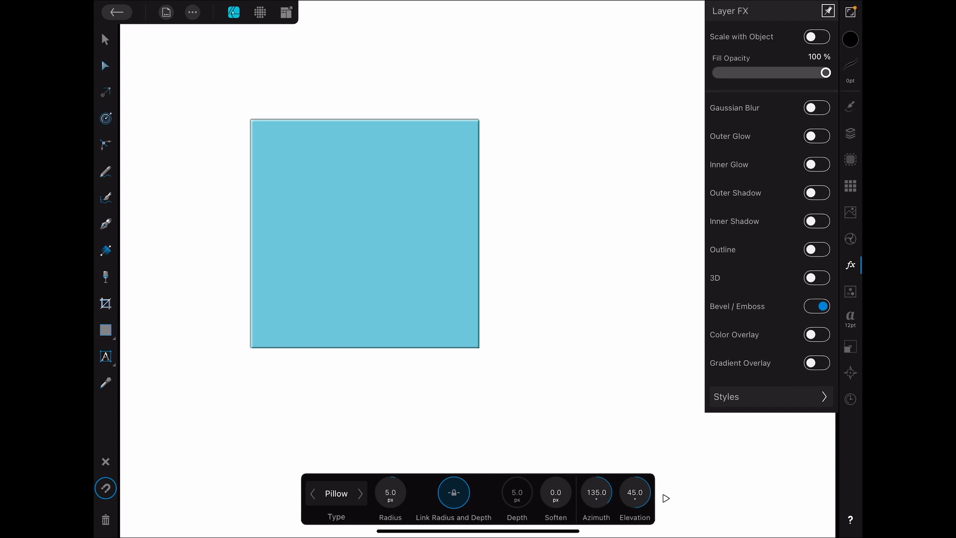
{"action": "left_click", "coordinate": [336, 493]}
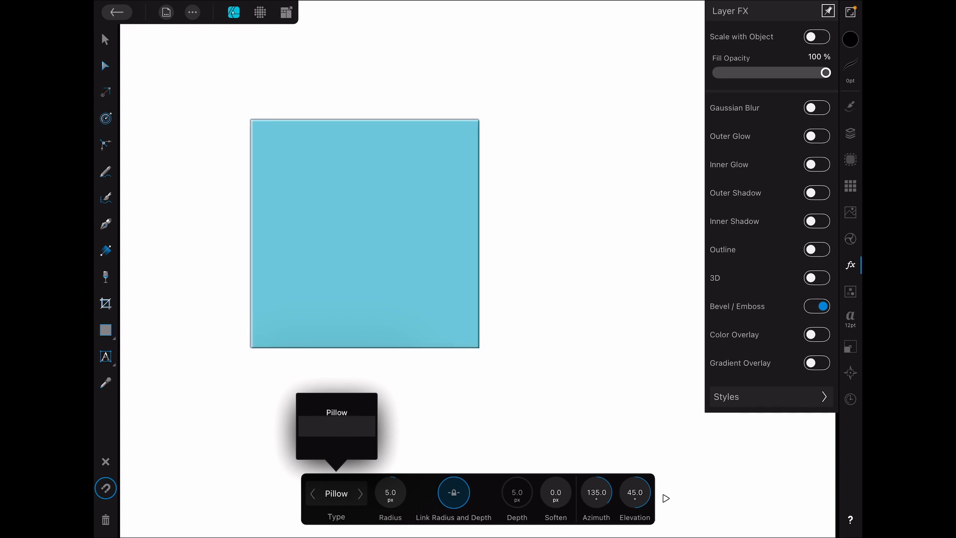
{"action": "left_click", "coordinate": [336, 493]}
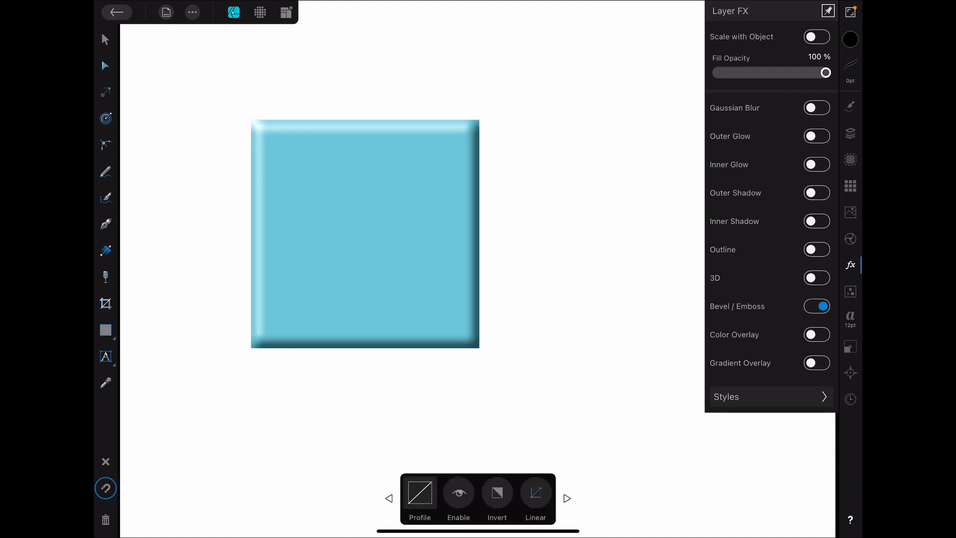
- Give the bevel a yellow highlight and blue shadow, then switch Bevel / Emboss off
{"action": "left_click", "coordinate": [566, 498]}
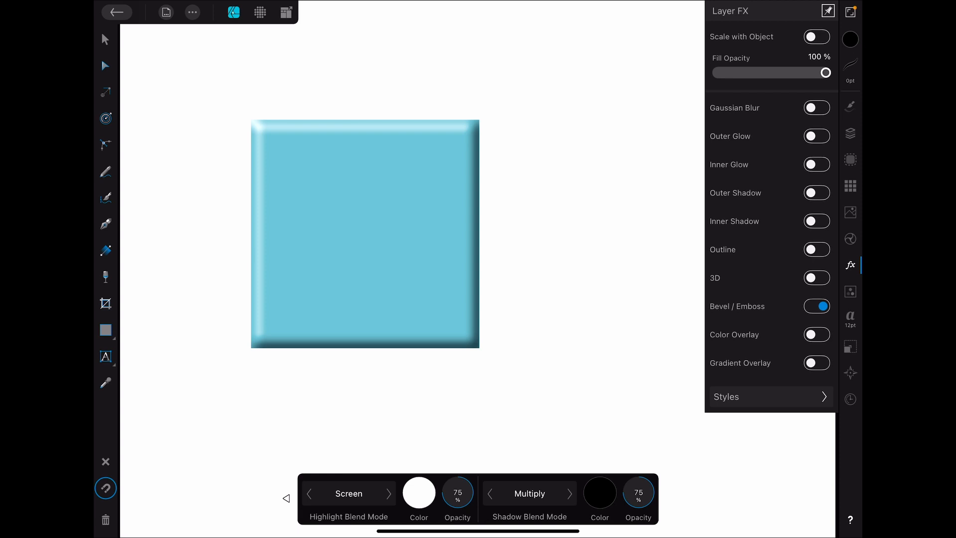
{"action": "left_click", "coordinate": [418, 494]}
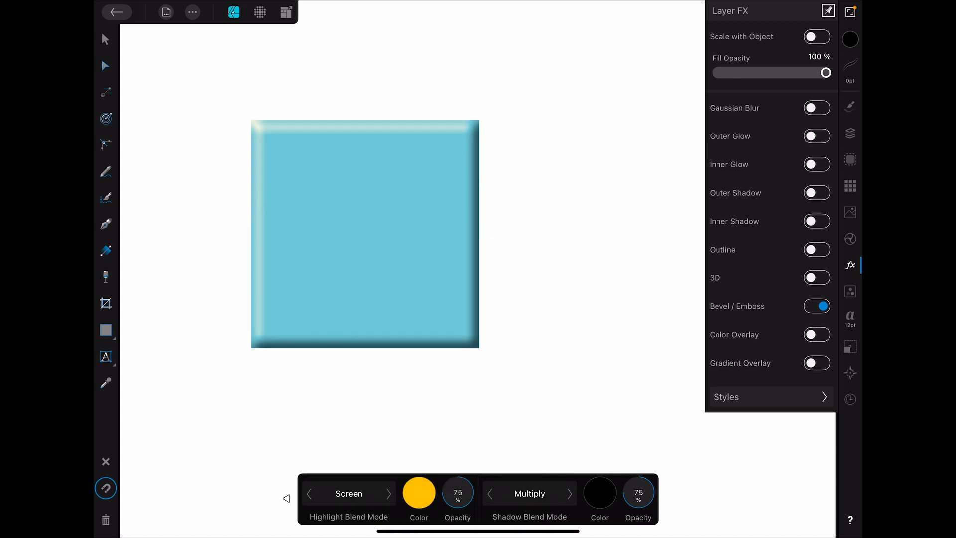
{"action": "left_click", "coordinate": [600, 493]}
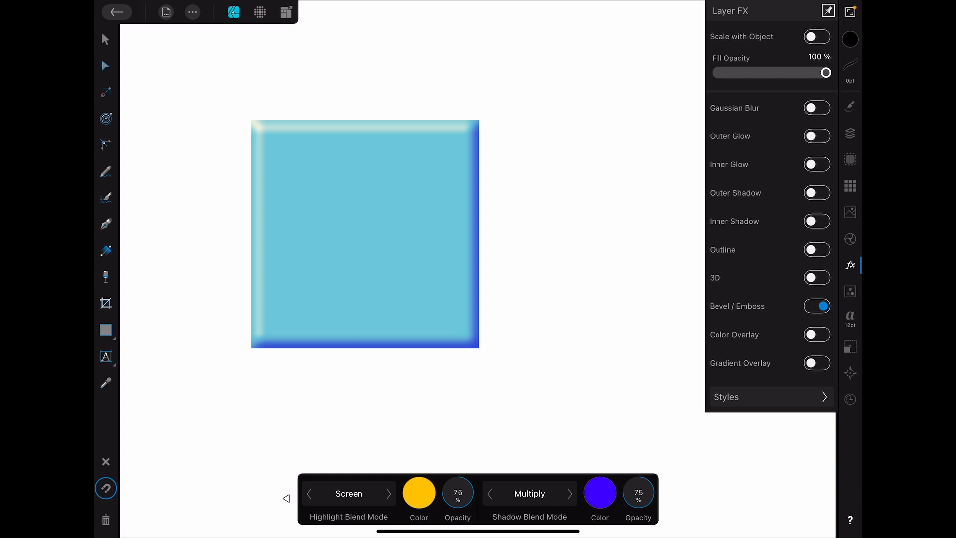
{"action": "left_click", "coordinate": [816, 306]}
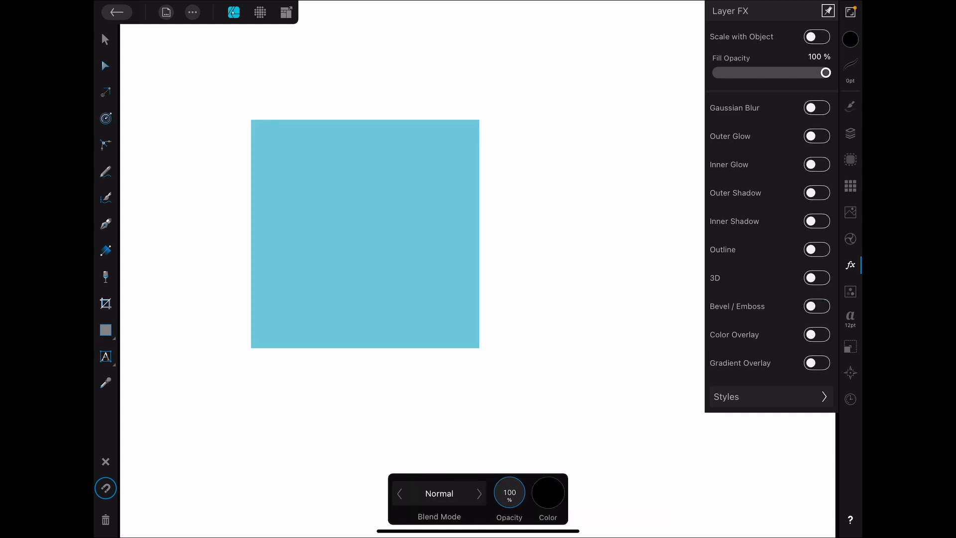
- Add a magenta Color Overlay, try Multiply blend, return it to Normal, then switch it off
{"action": "left_click", "coordinate": [816, 335]}
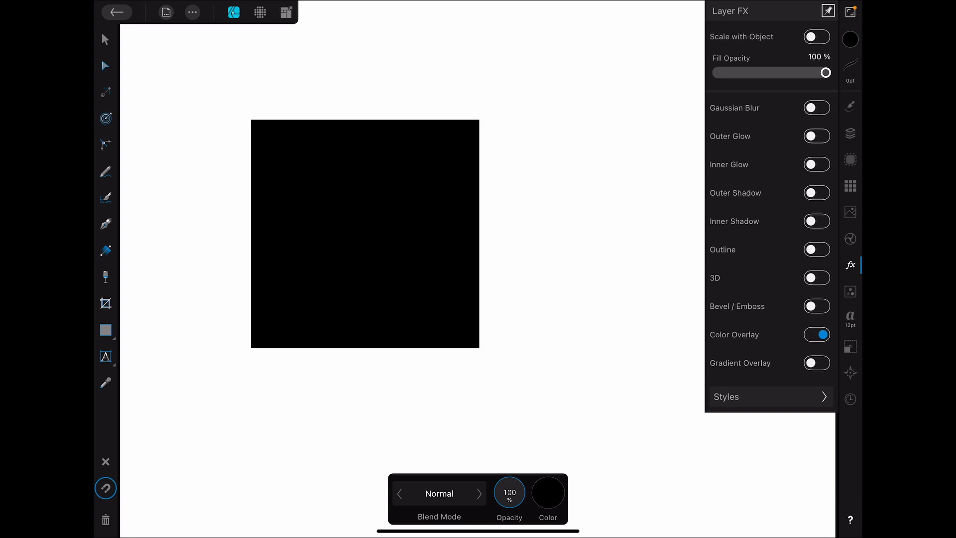
{"action": "left_click", "coordinate": [547, 492]}
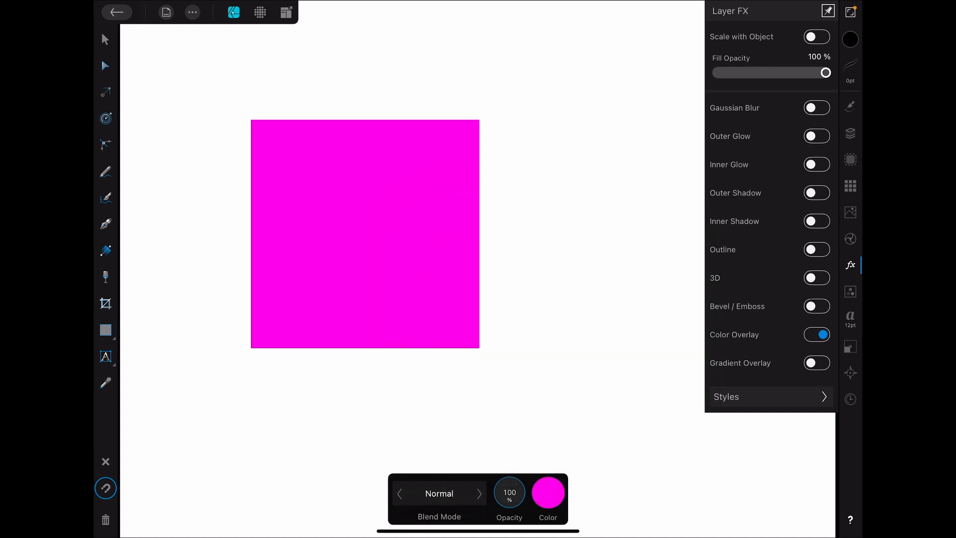
{"action": "left_click", "coordinate": [438, 494]}
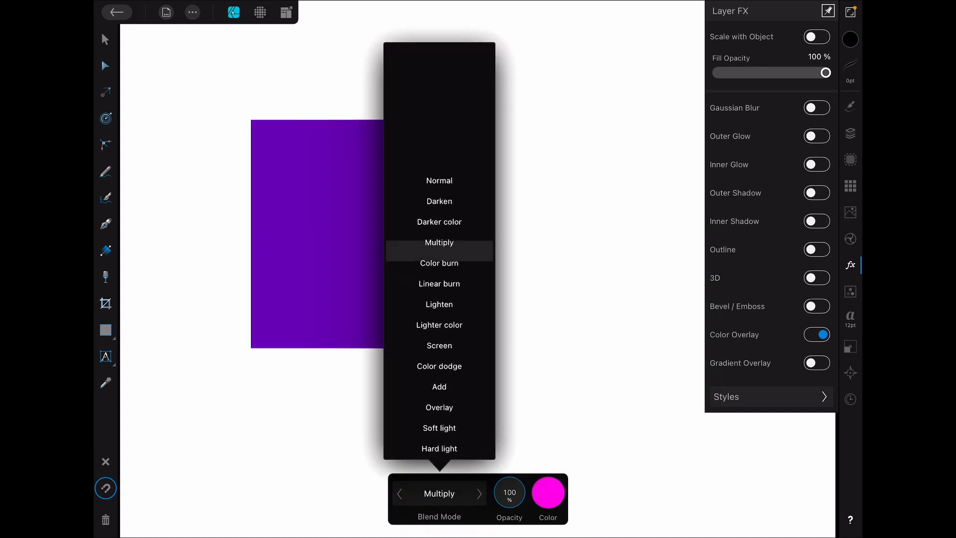
{"action": "left_click", "coordinate": [439, 180]}
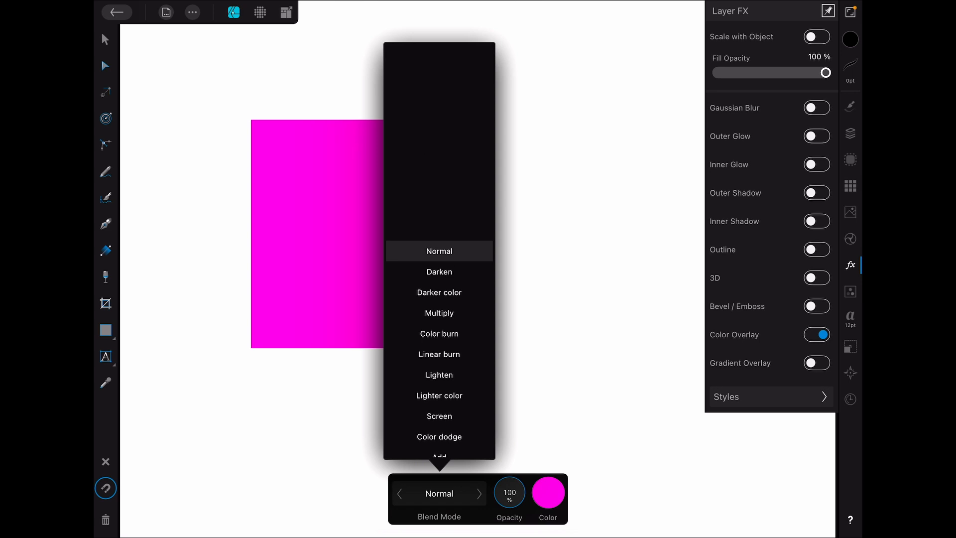
{"action": "left_click", "coordinate": [438, 251]}
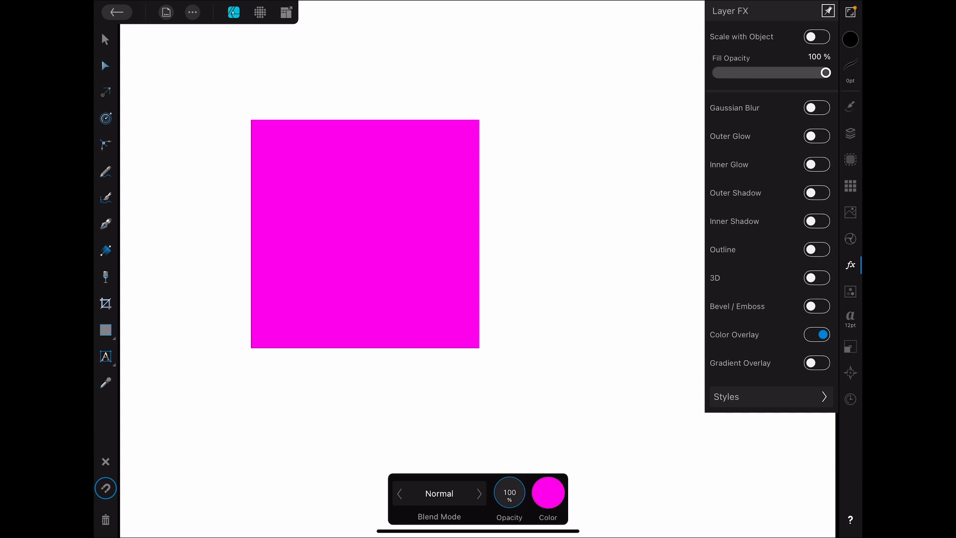
{"action": "left_click", "coordinate": [815, 363]}
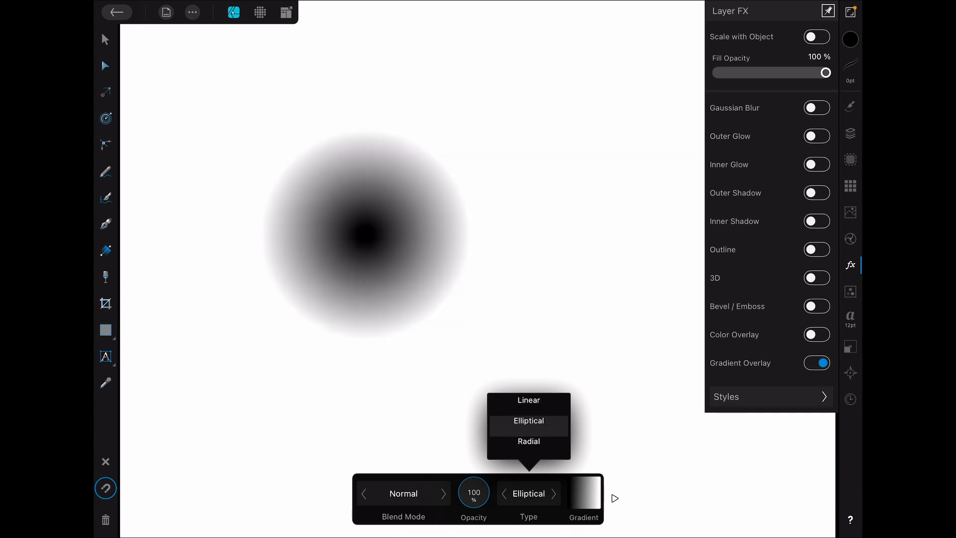
- Make the Gradient Overlay radial with a magenta stop, adjust its scale, then switch it off
{"action": "left_click", "coordinate": [529, 441]}
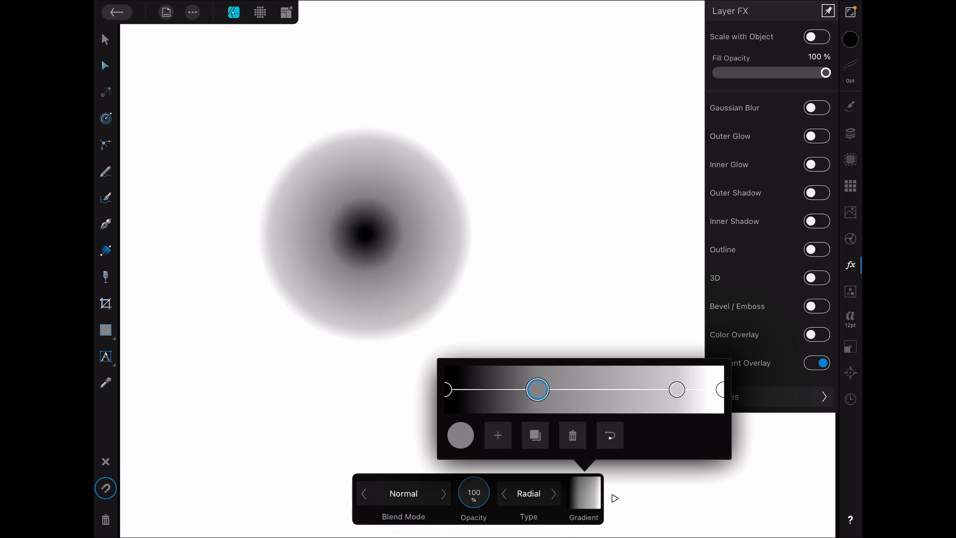
{"action": "left_click", "coordinate": [461, 435]}
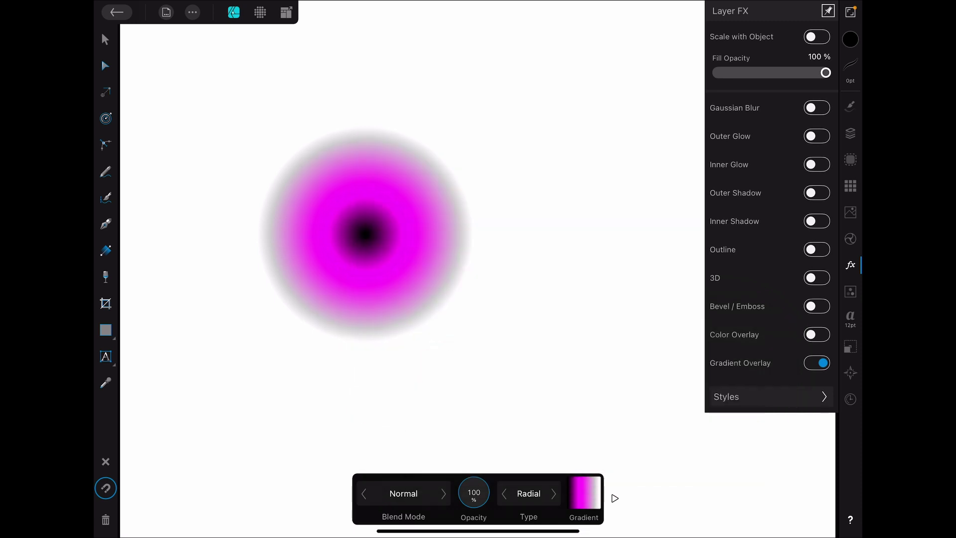
{"action": "left_click", "coordinate": [615, 498]}
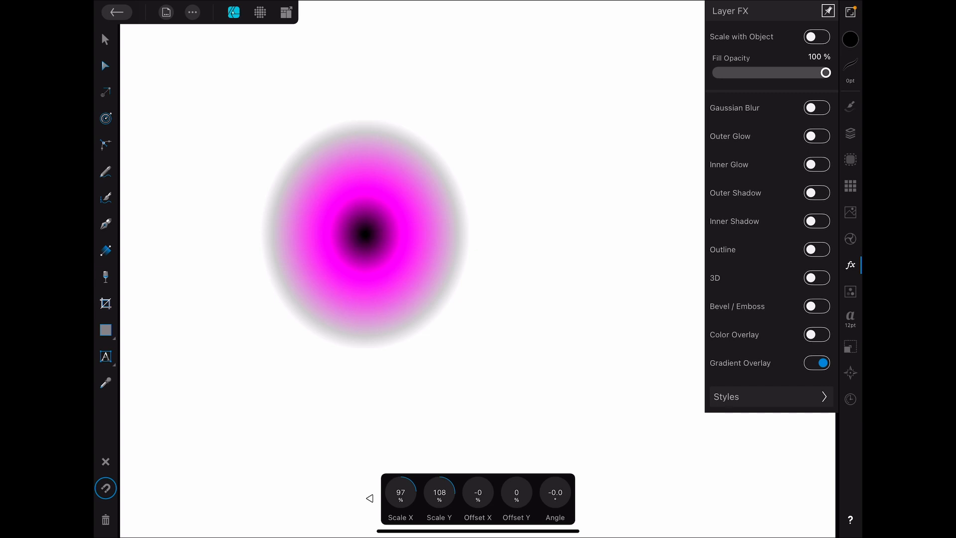
{"action": "left_click", "coordinate": [816, 363]}
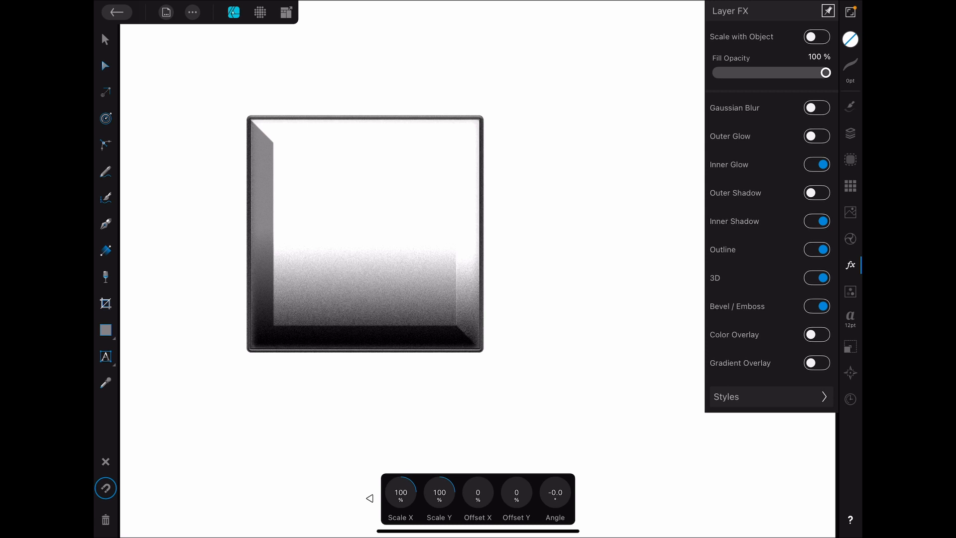
- Apply a multi-effect style preset, then clear the effects leaving a dark brown fill
{"action": "left_click", "coordinate": [770, 397]}
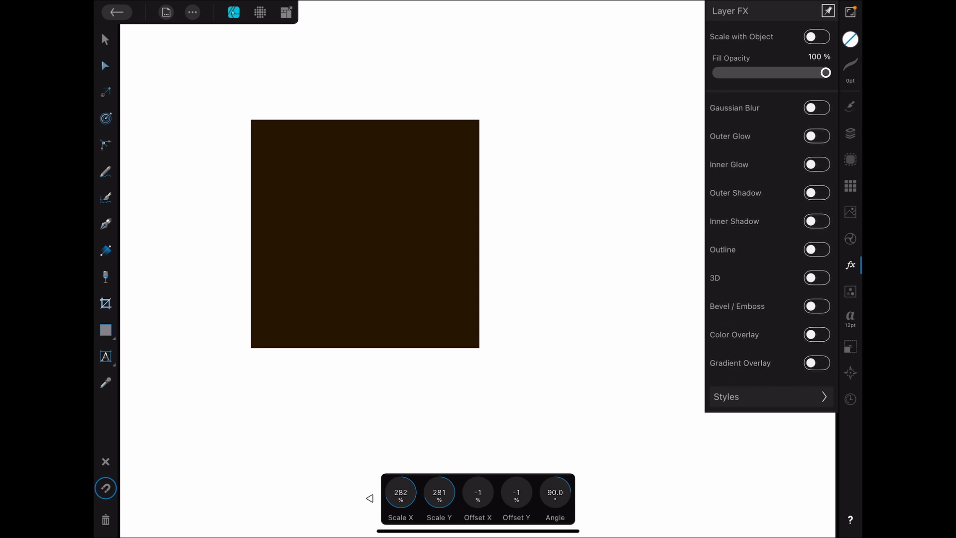
- Visit the Color panel and Styles presets, then add a Gaussian Blur of 39 px radius
{"action": "left_click", "coordinate": [850, 39]}
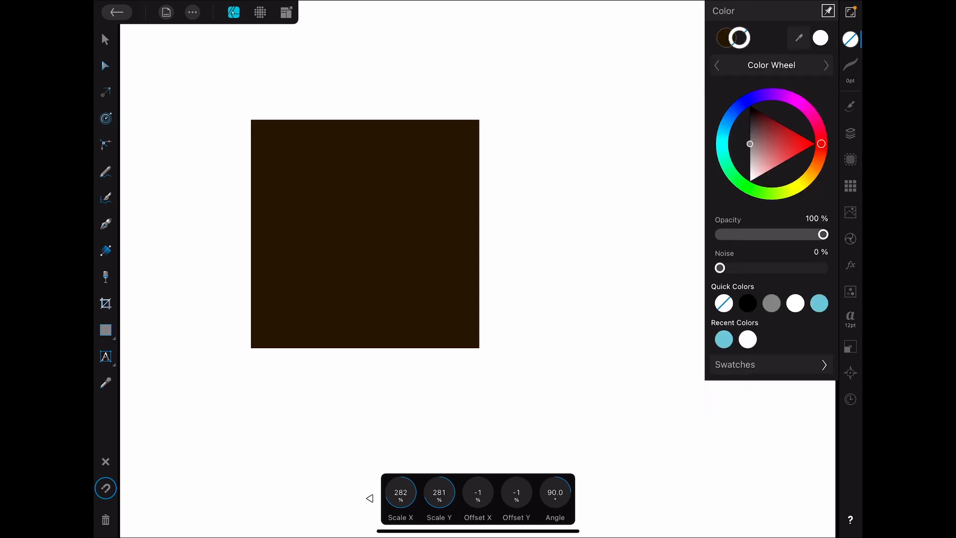
{"action": "left_click", "coordinate": [850, 265]}
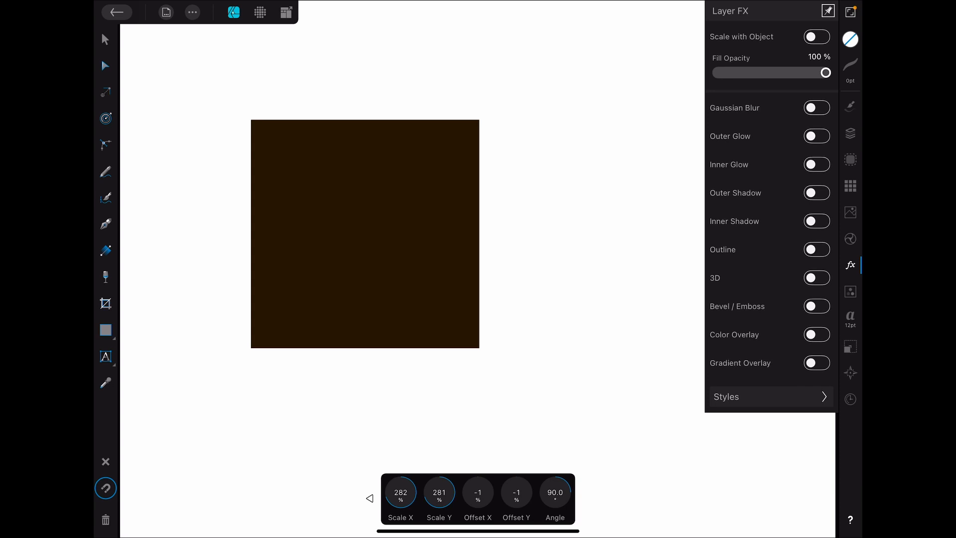
{"action": "left_click", "coordinate": [815, 108]}
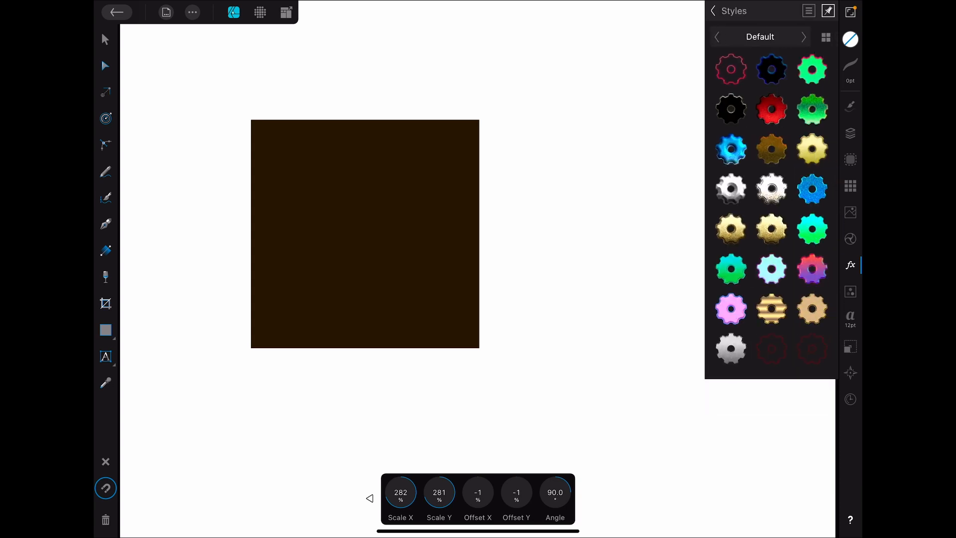
{"action": "left_click", "coordinate": [849, 265]}
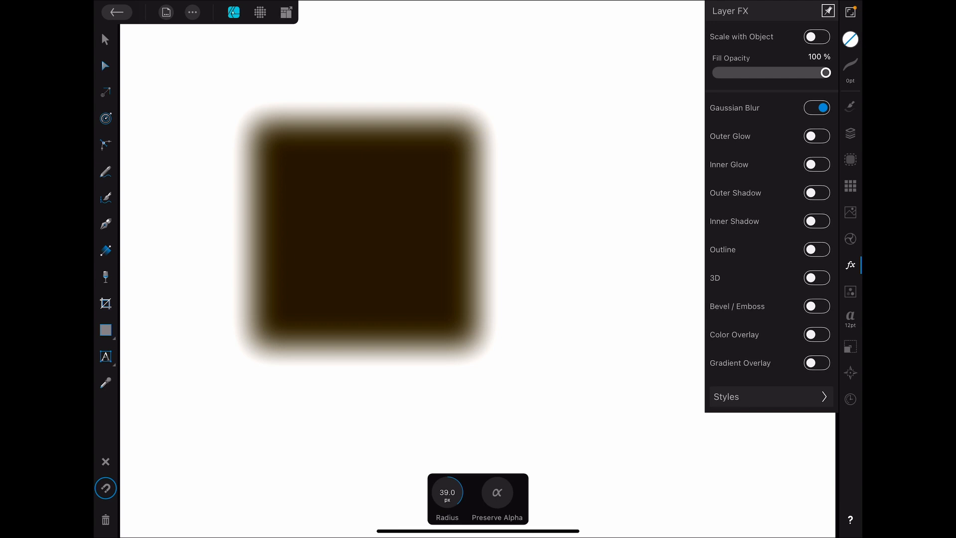
- Try Scale with Object on while resizing the blurred square, then switch it off
{"action": "left_click", "coordinate": [816, 36]}
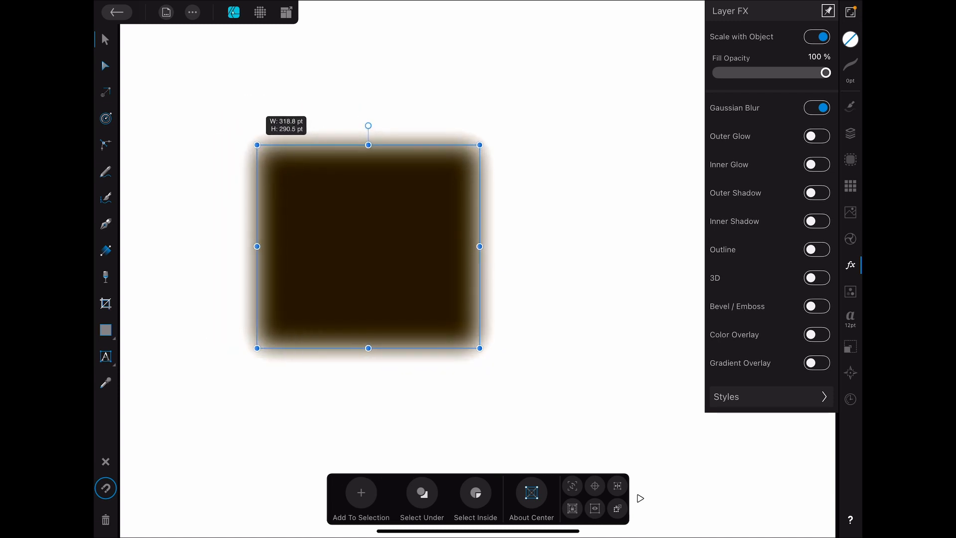
{"action": "left_click", "coordinate": [817, 37]}
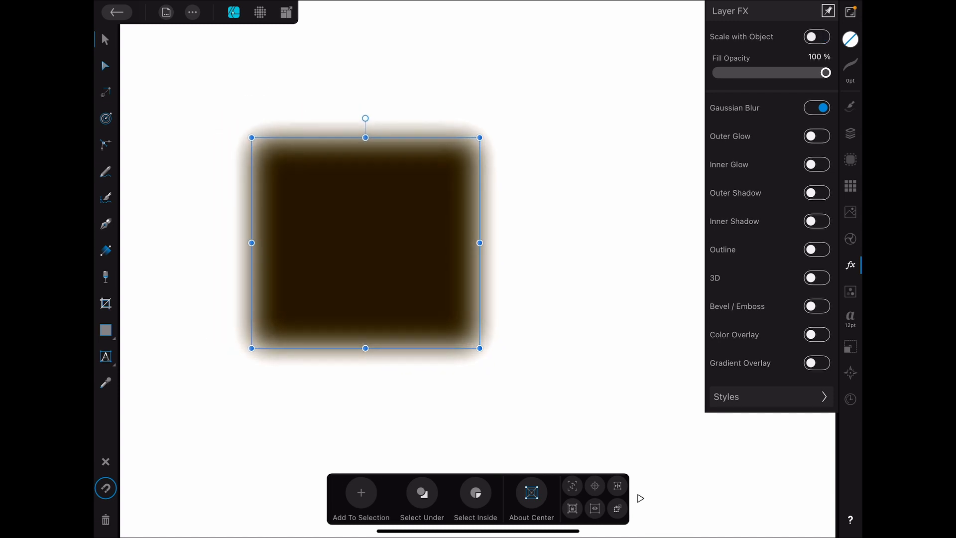